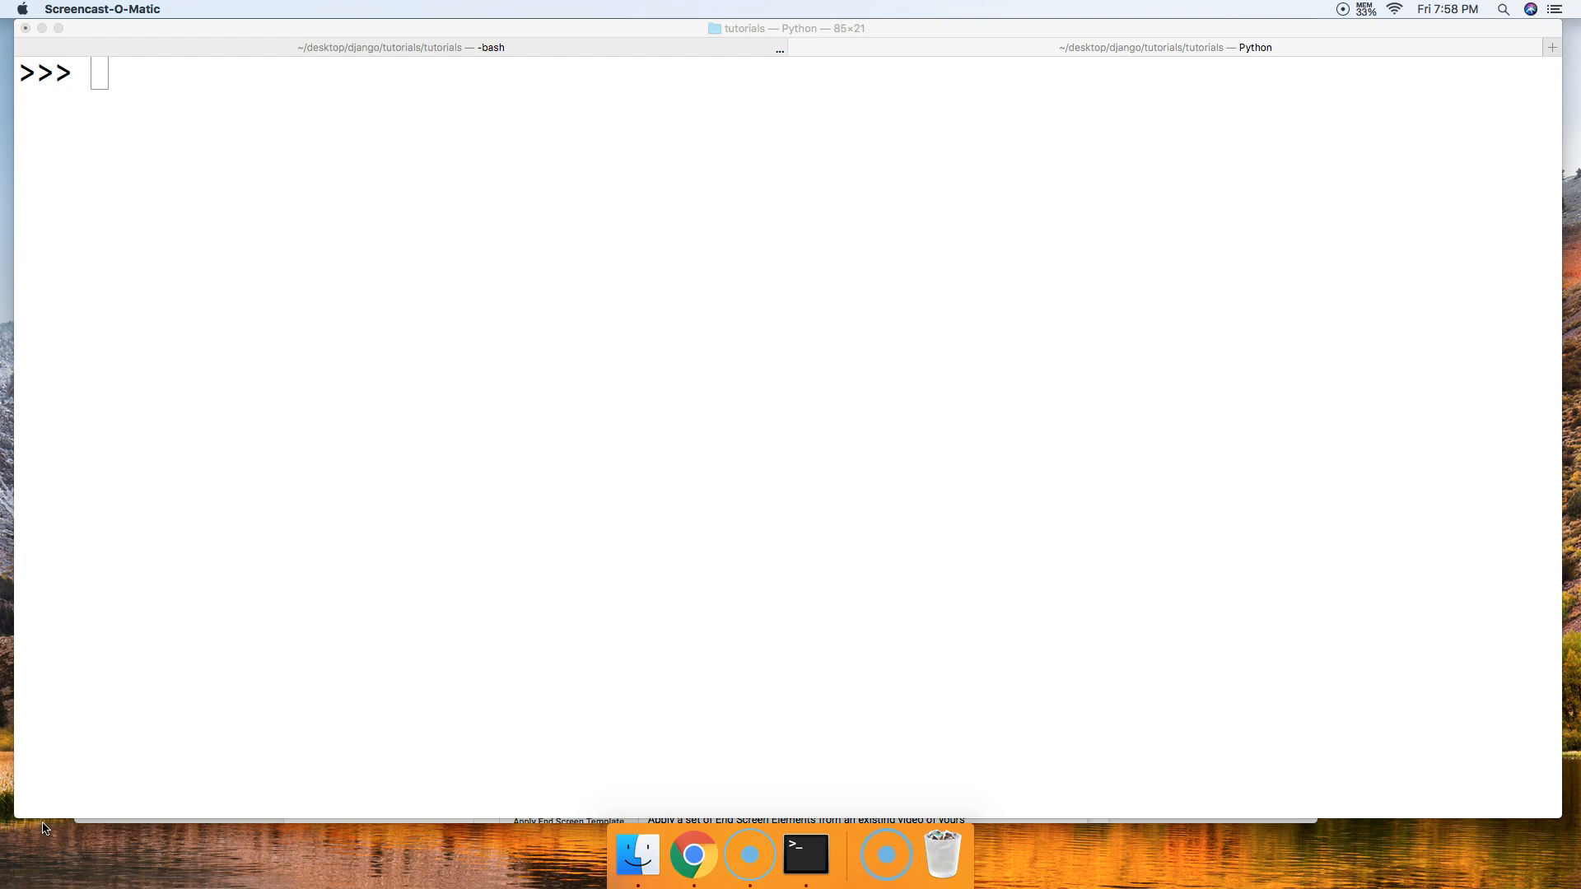
Focus the Python session and discard the unfinished 'del list[:]' statement.
{"action": "left_click", "coordinate": [417, 378]}
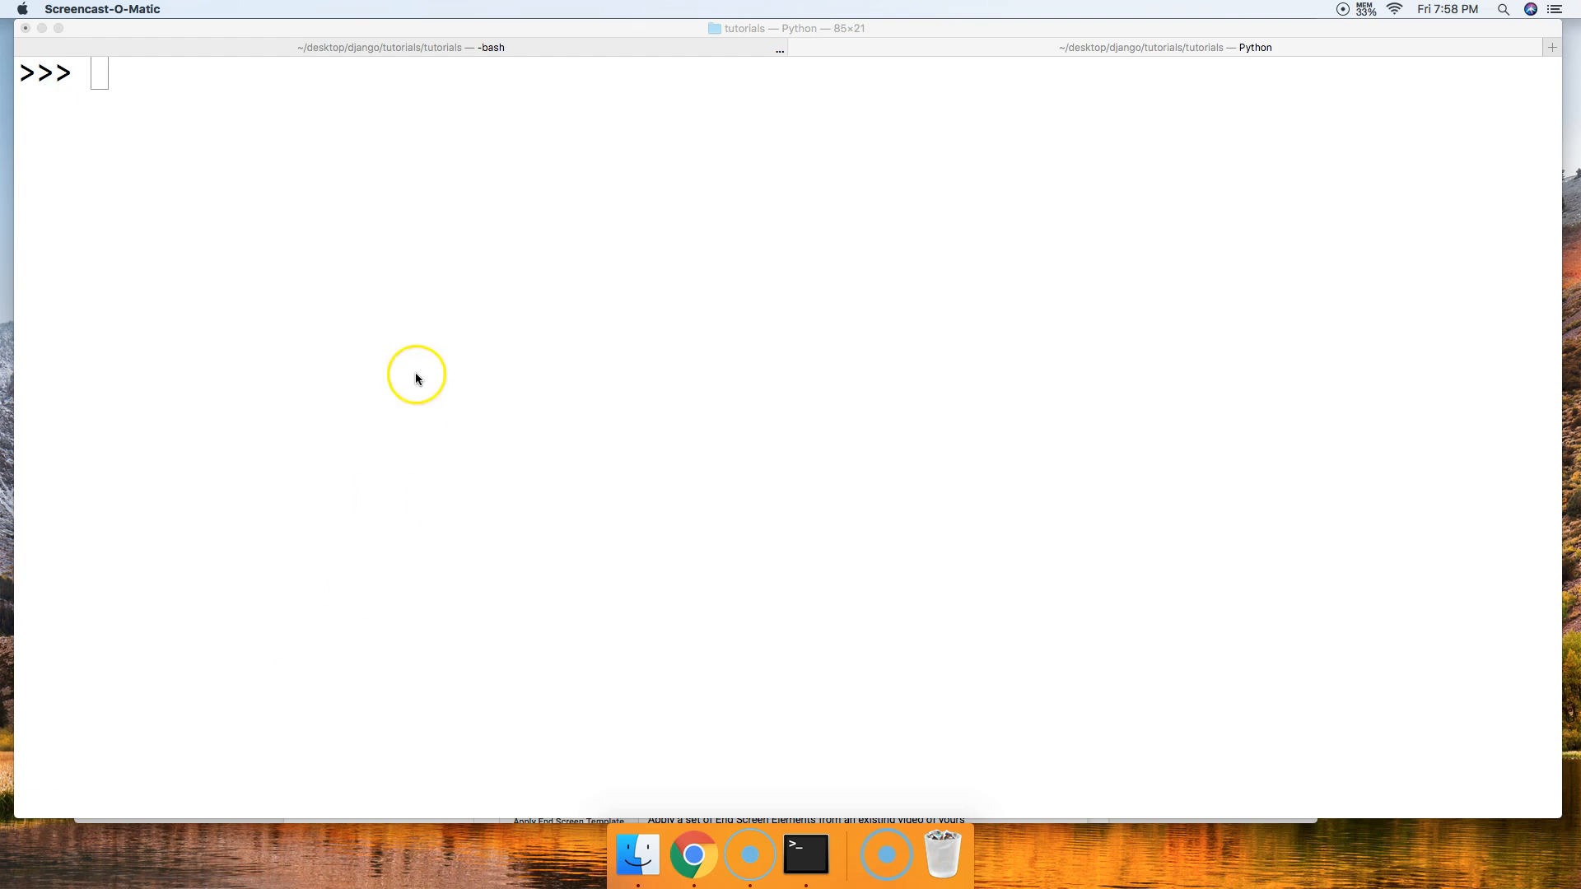
{"action": "type", "text": "d"}
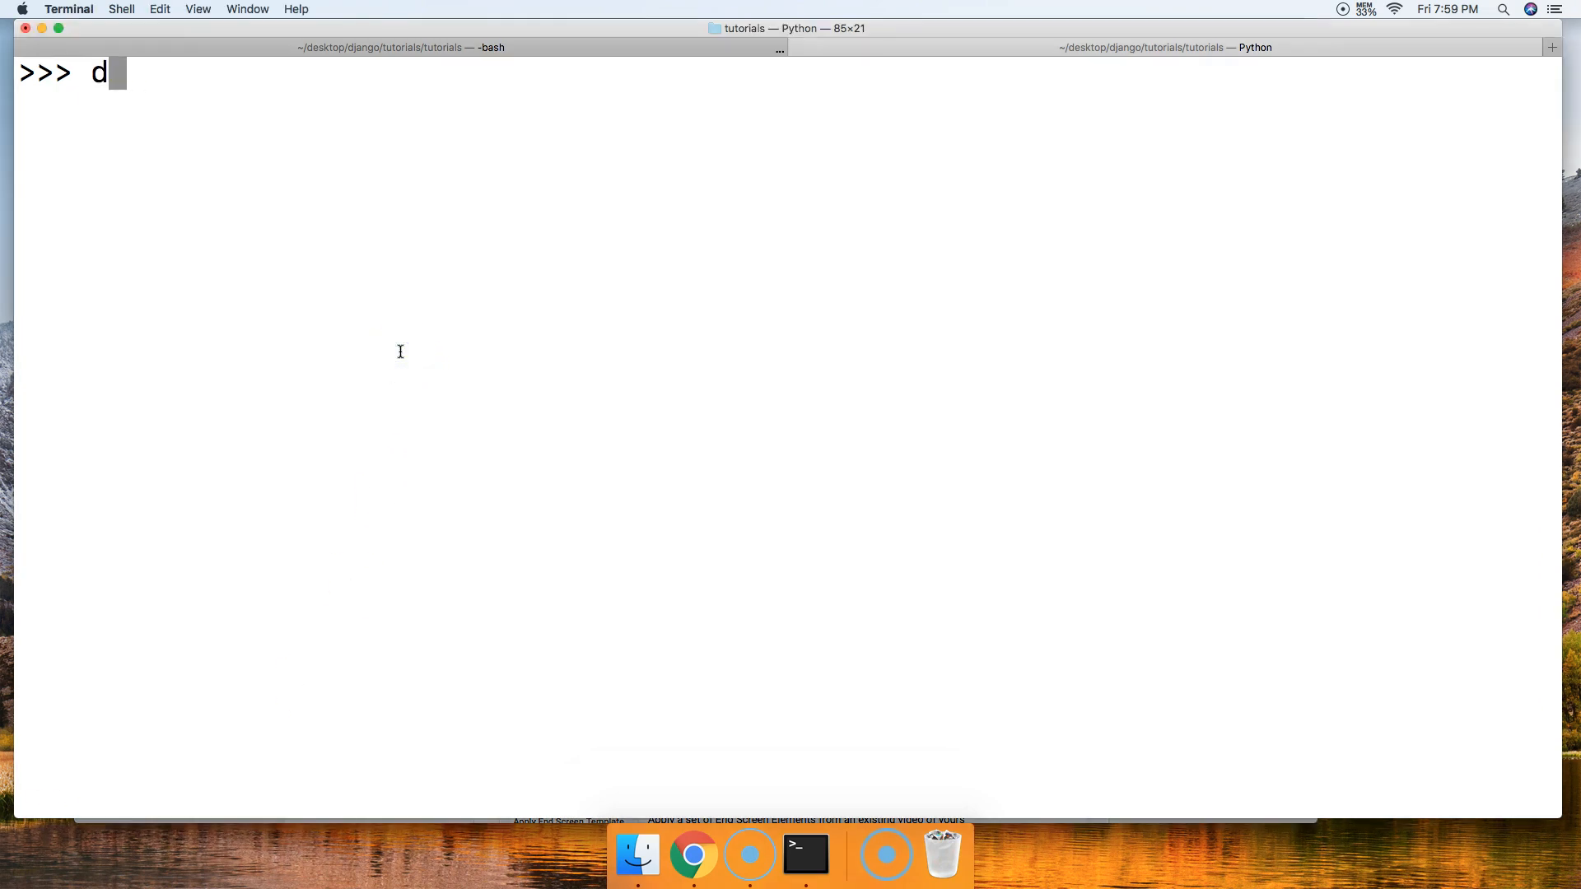
{"action": "type", "text": "el"}
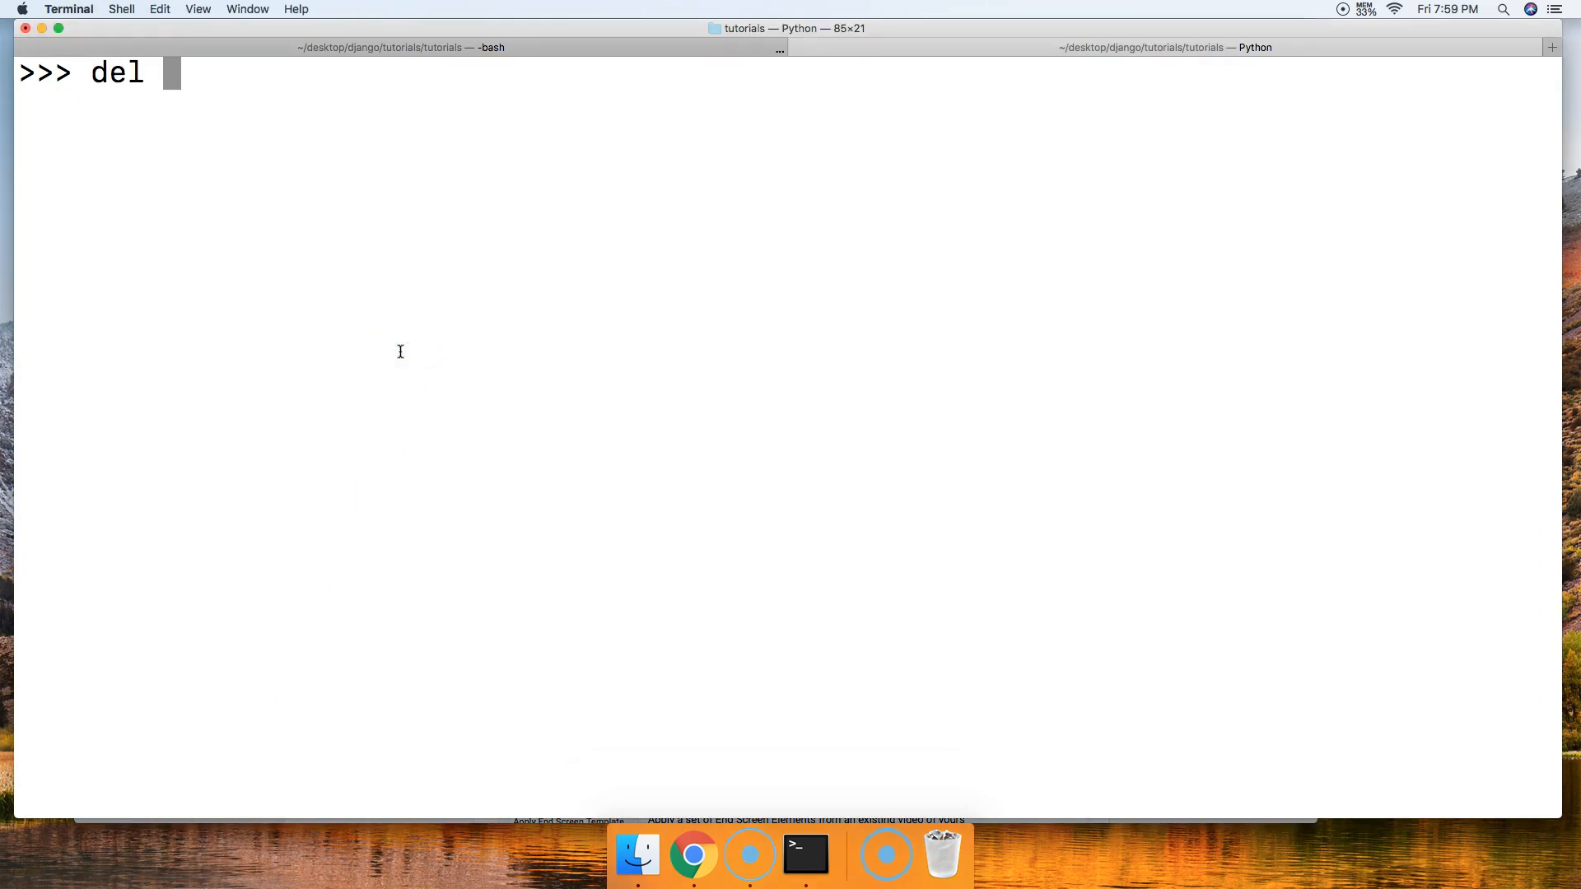
{"action": "type", "text": "list["}
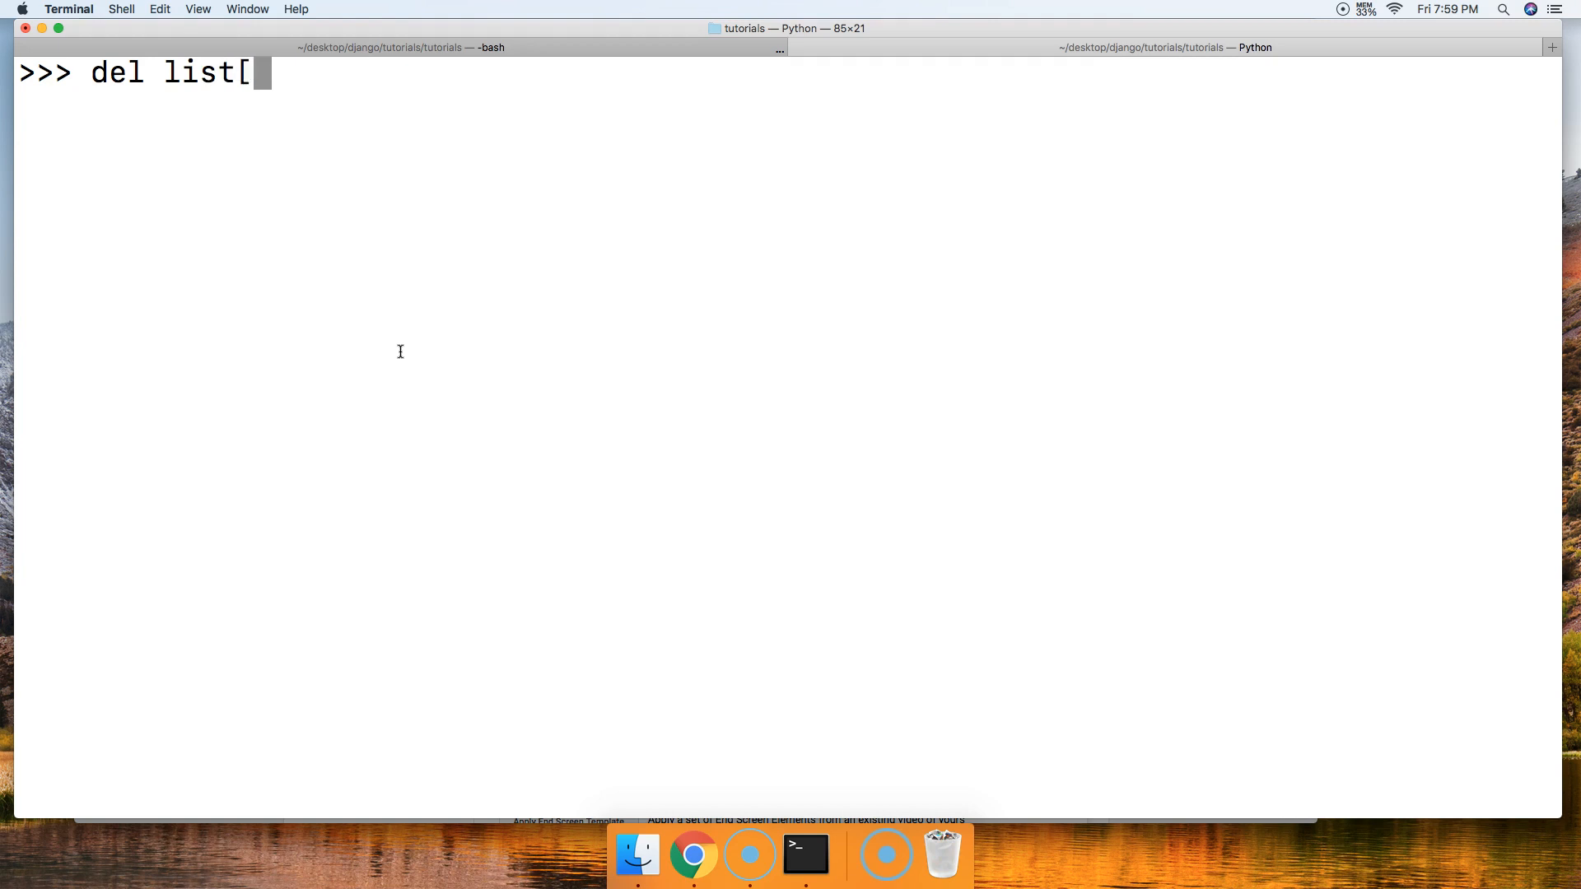
{"action": "type", "text": ":]"}
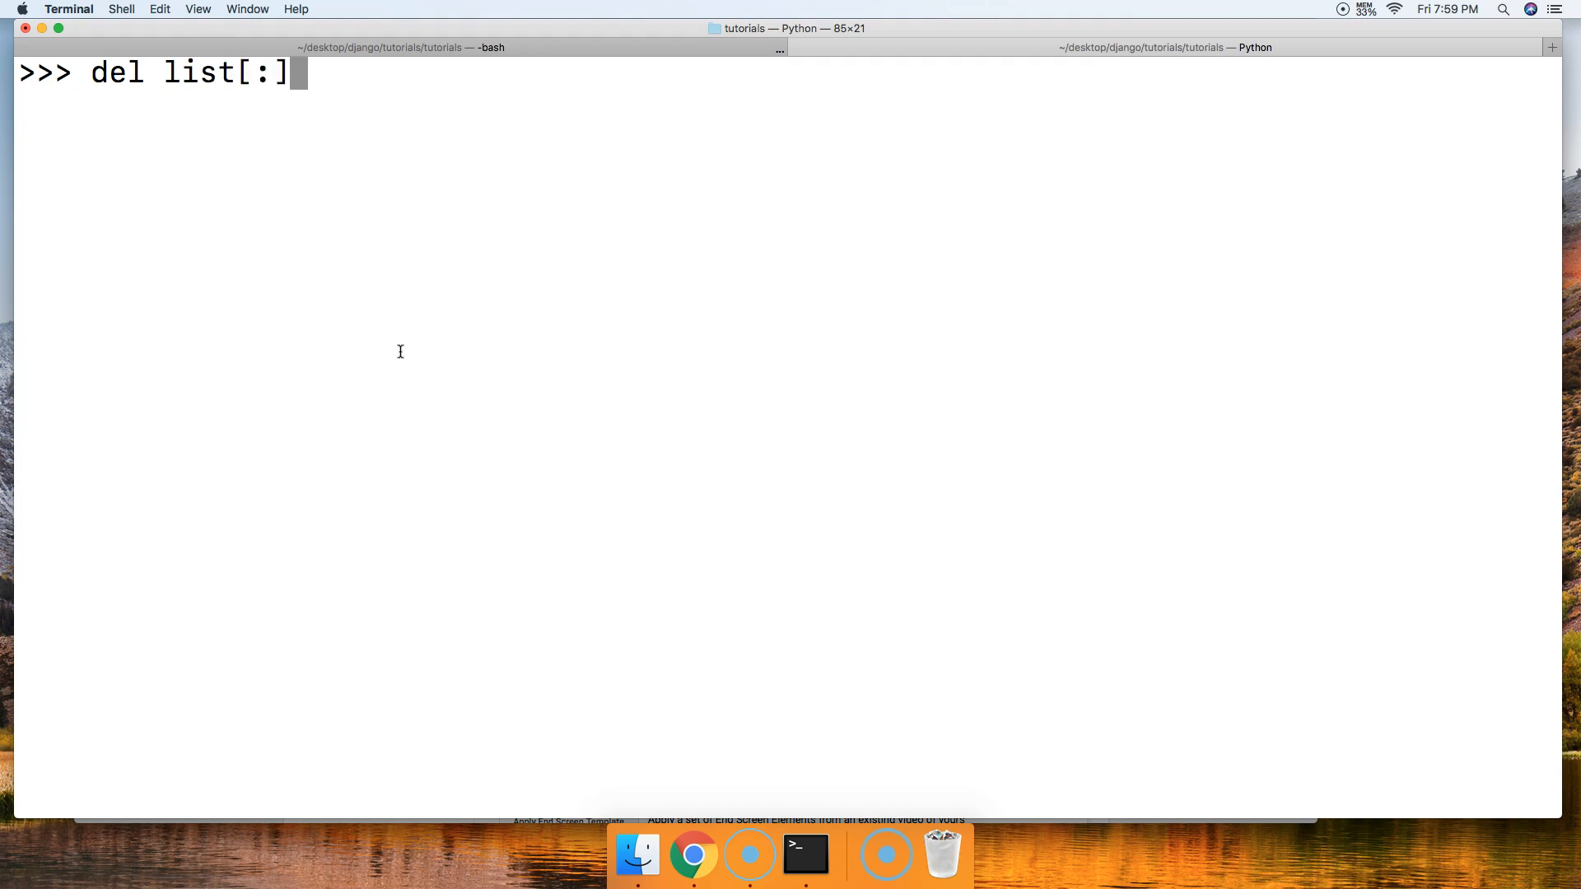
{"action": "key", "text": "Enter"}
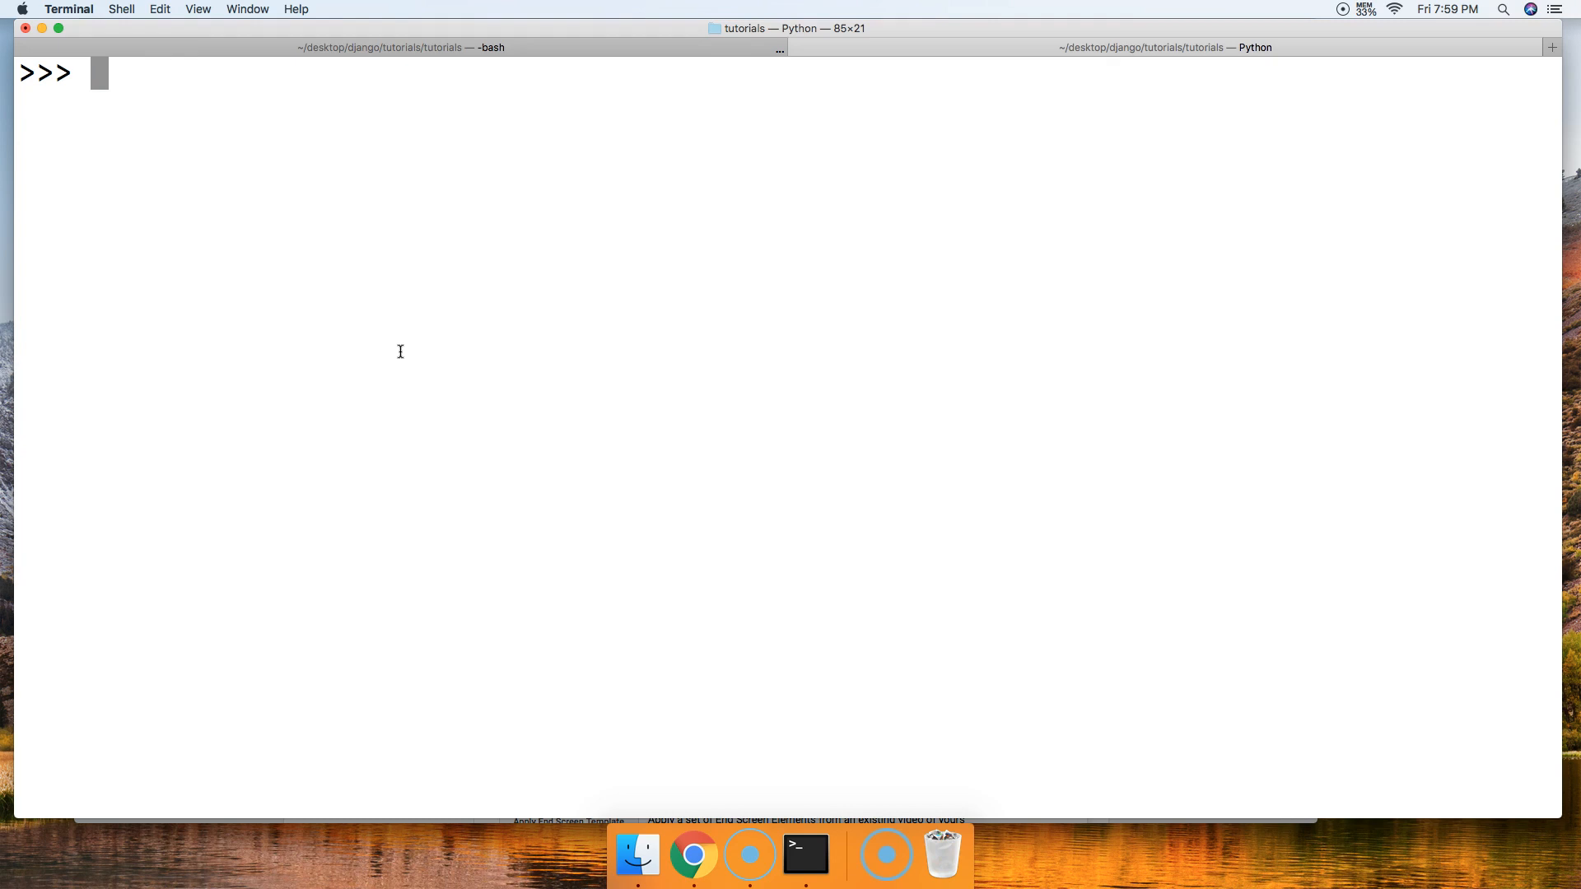
Define a = [1, 2, 3, 4, 5, 6], run a.clear(), and display a as [].
{"action": "type", "text": "a ="}
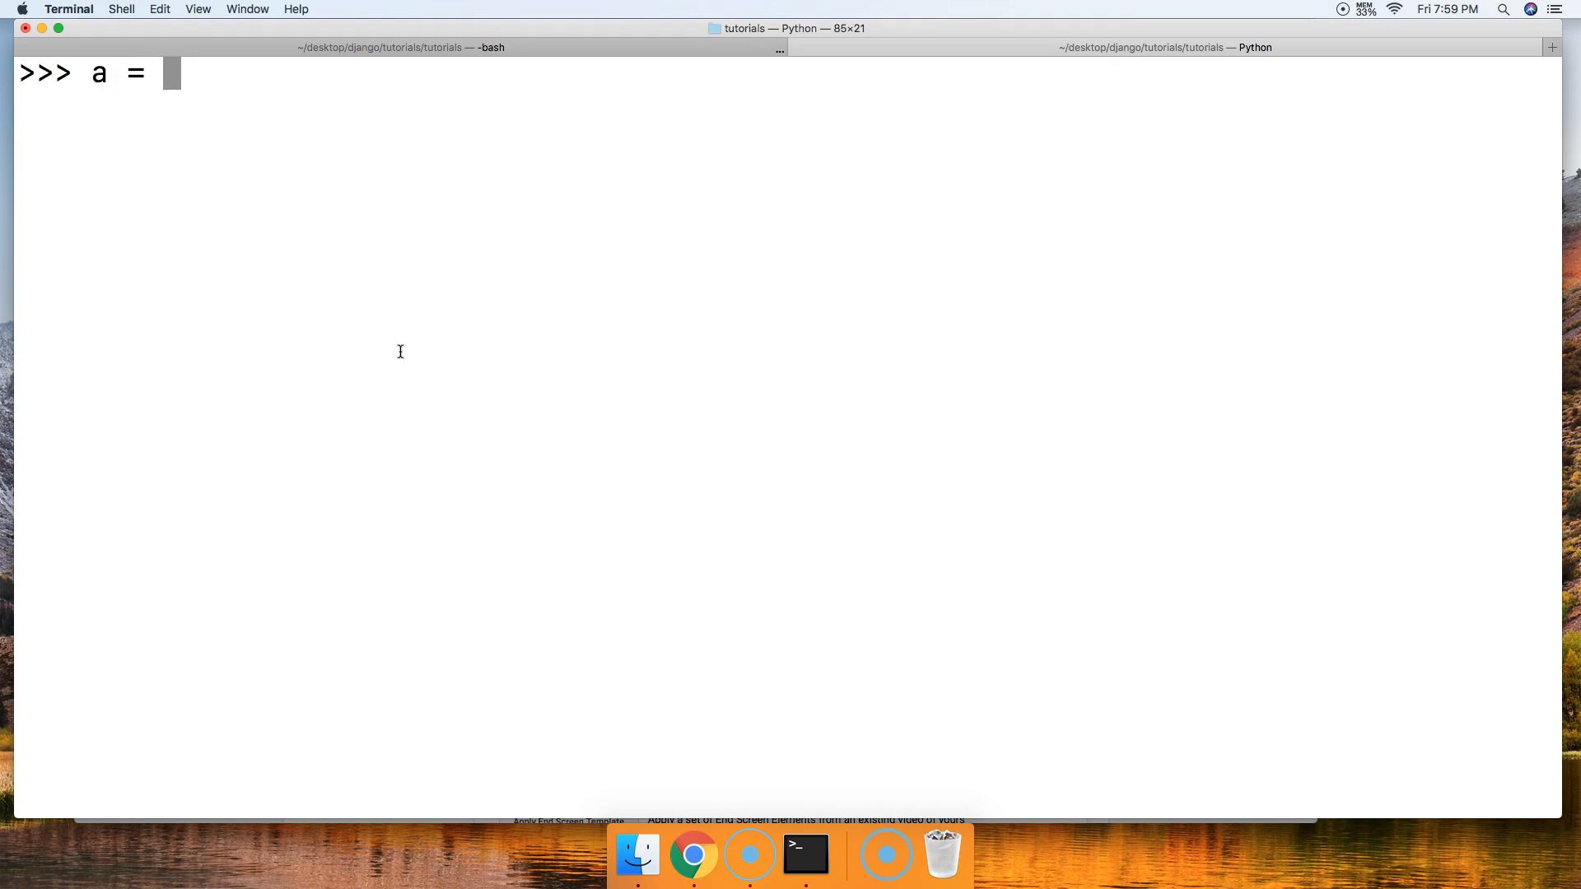
{"action": "type", "text": "[1, 2,"}
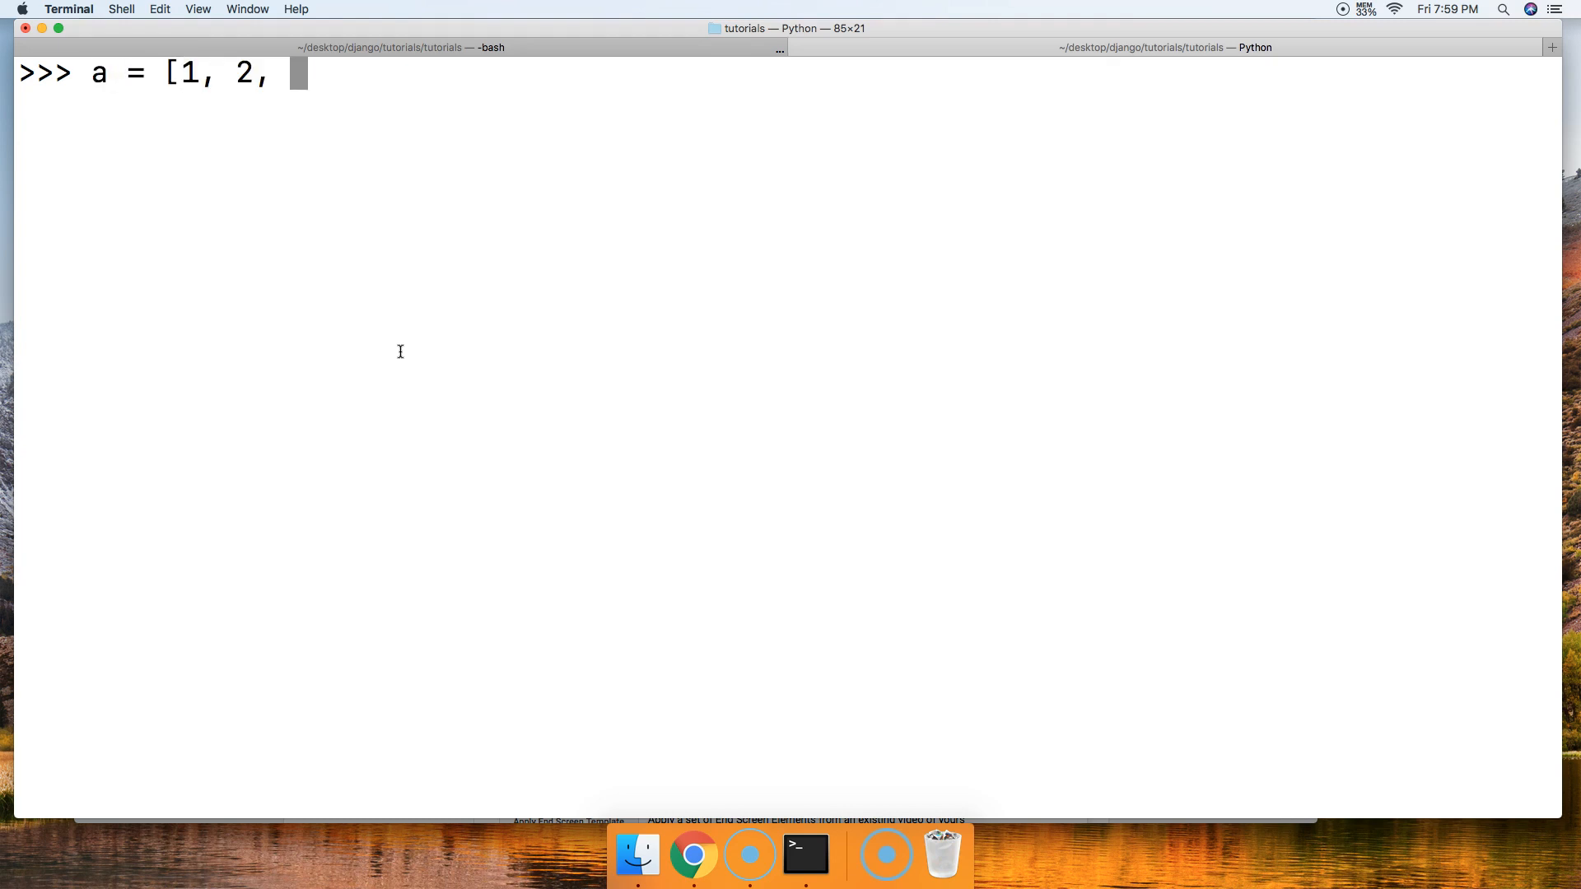
{"action": "type", "text": "3, 4, 5, 6"}
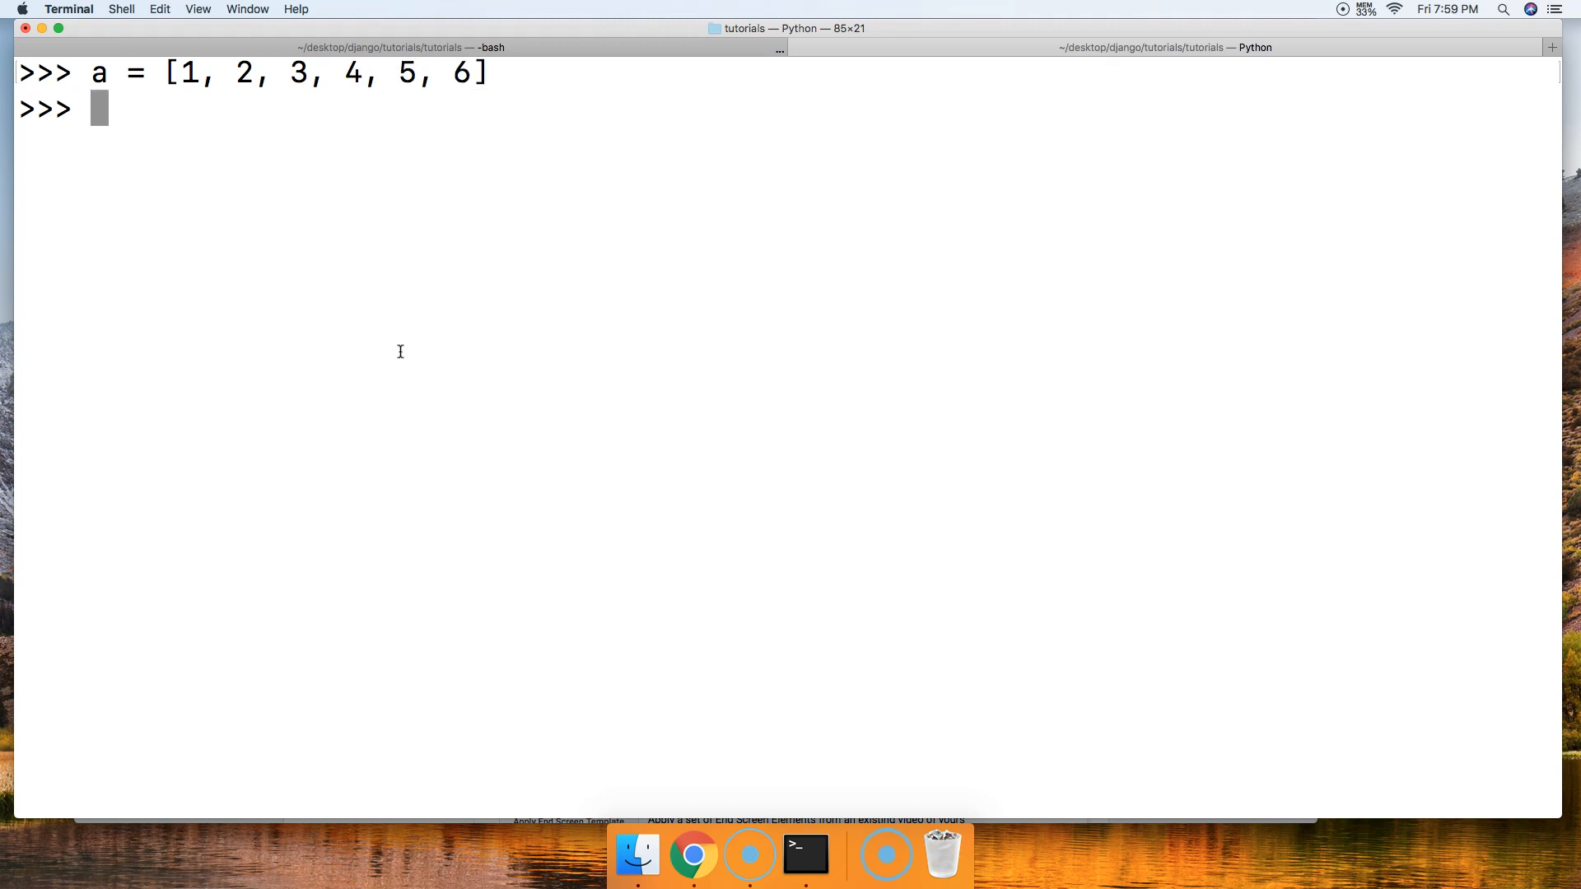
{"action": "type", "text": "a."}
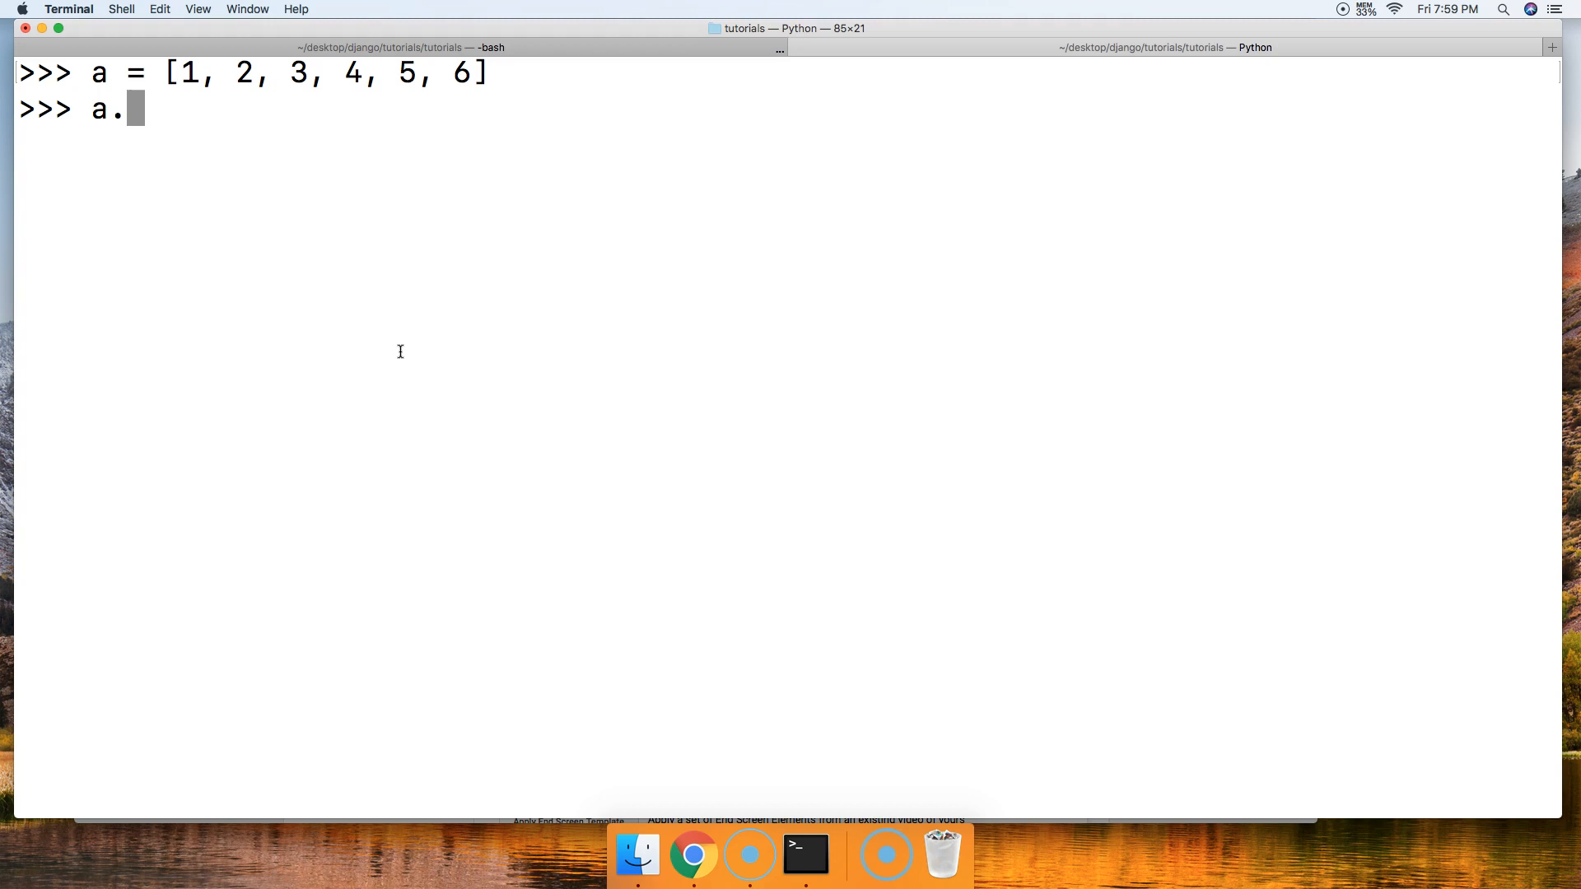
{"action": "type", "text": "clear()"}
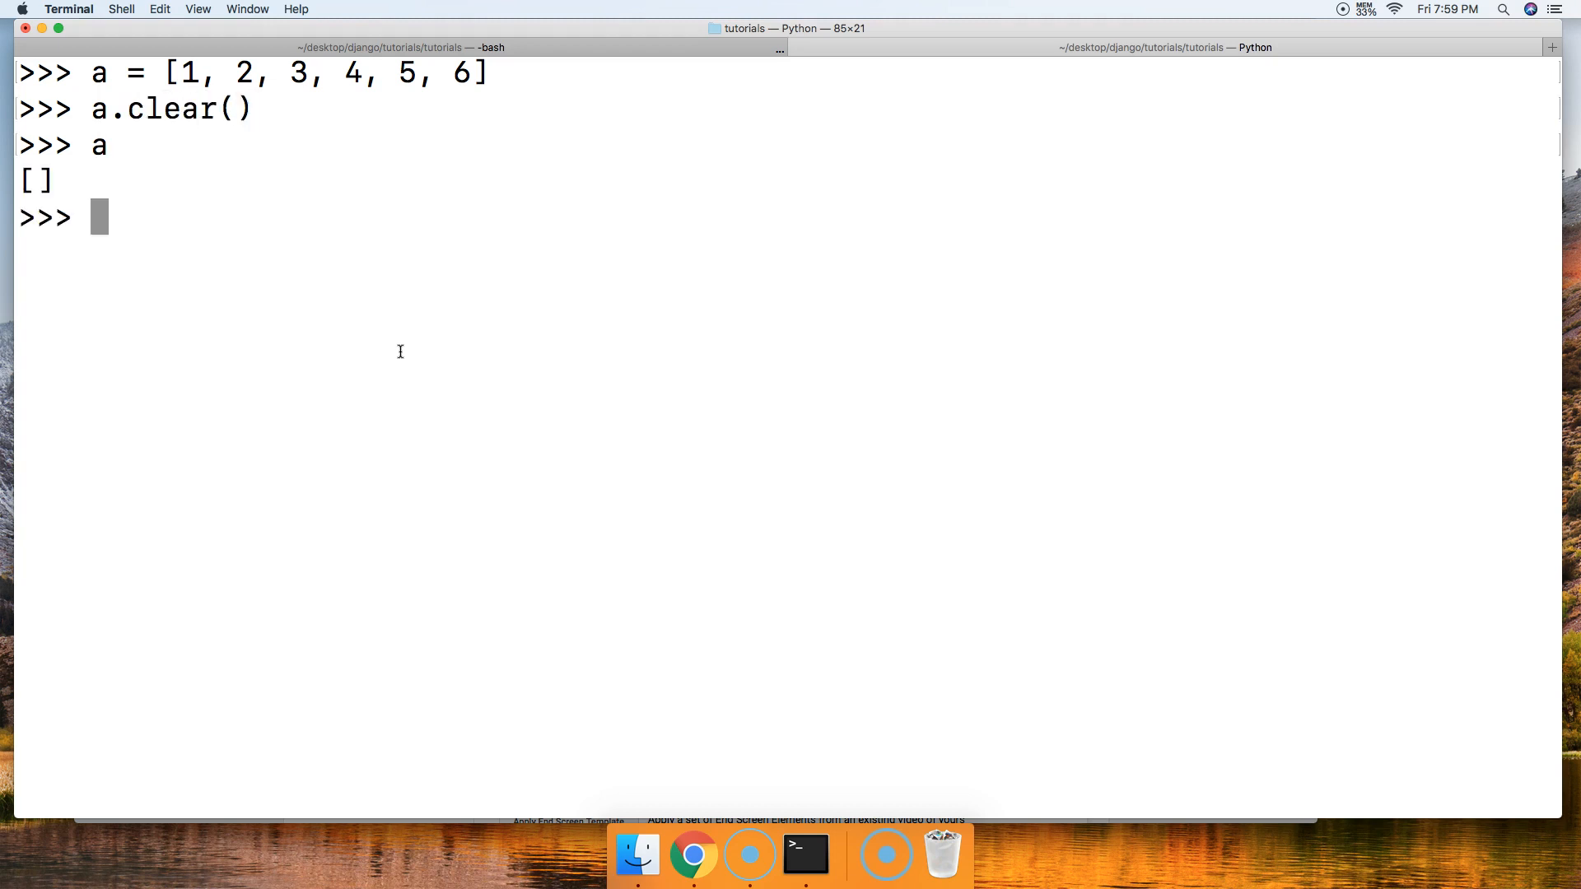
{"action": "type", "text": "a"}
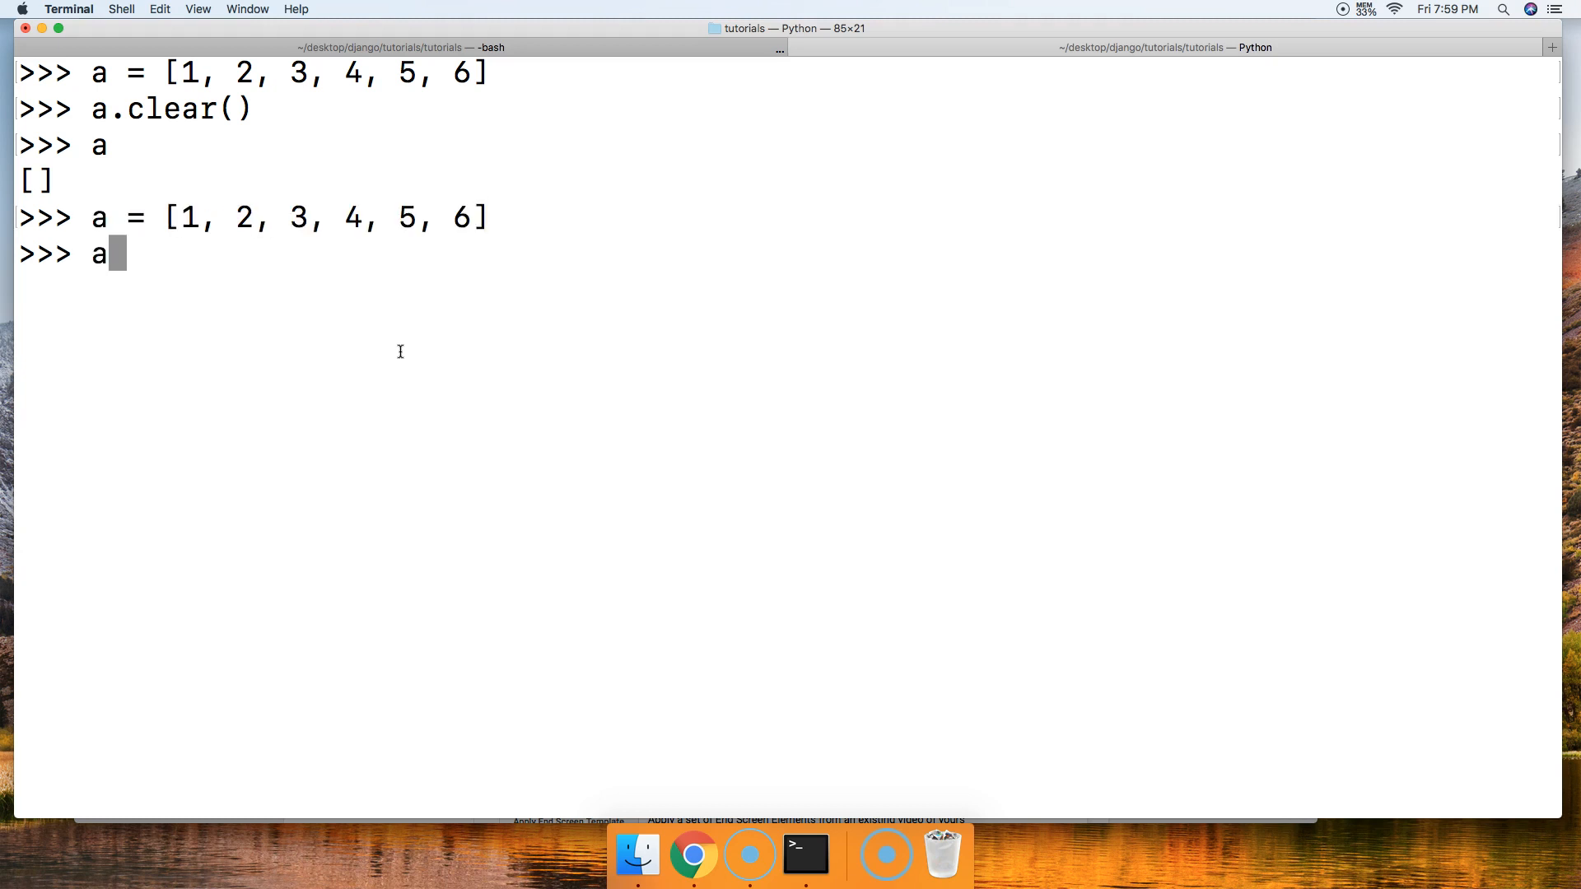
Empty the redefined list with del a[:] so checking a prints [].
{"action": "type", "text": "del"}
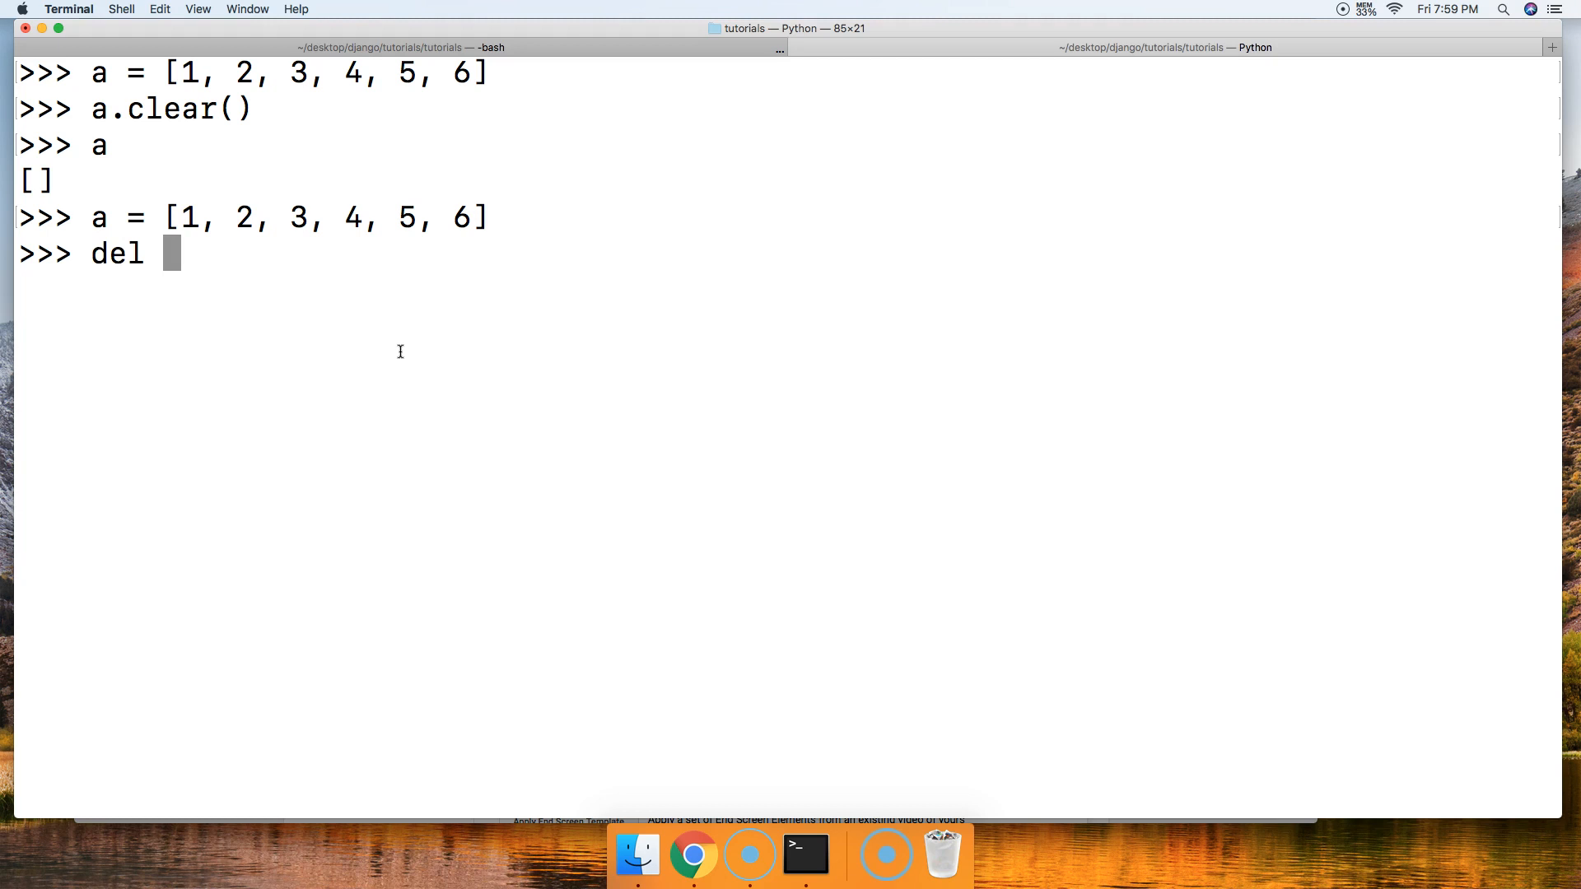
{"action": "type", "text": "a["}
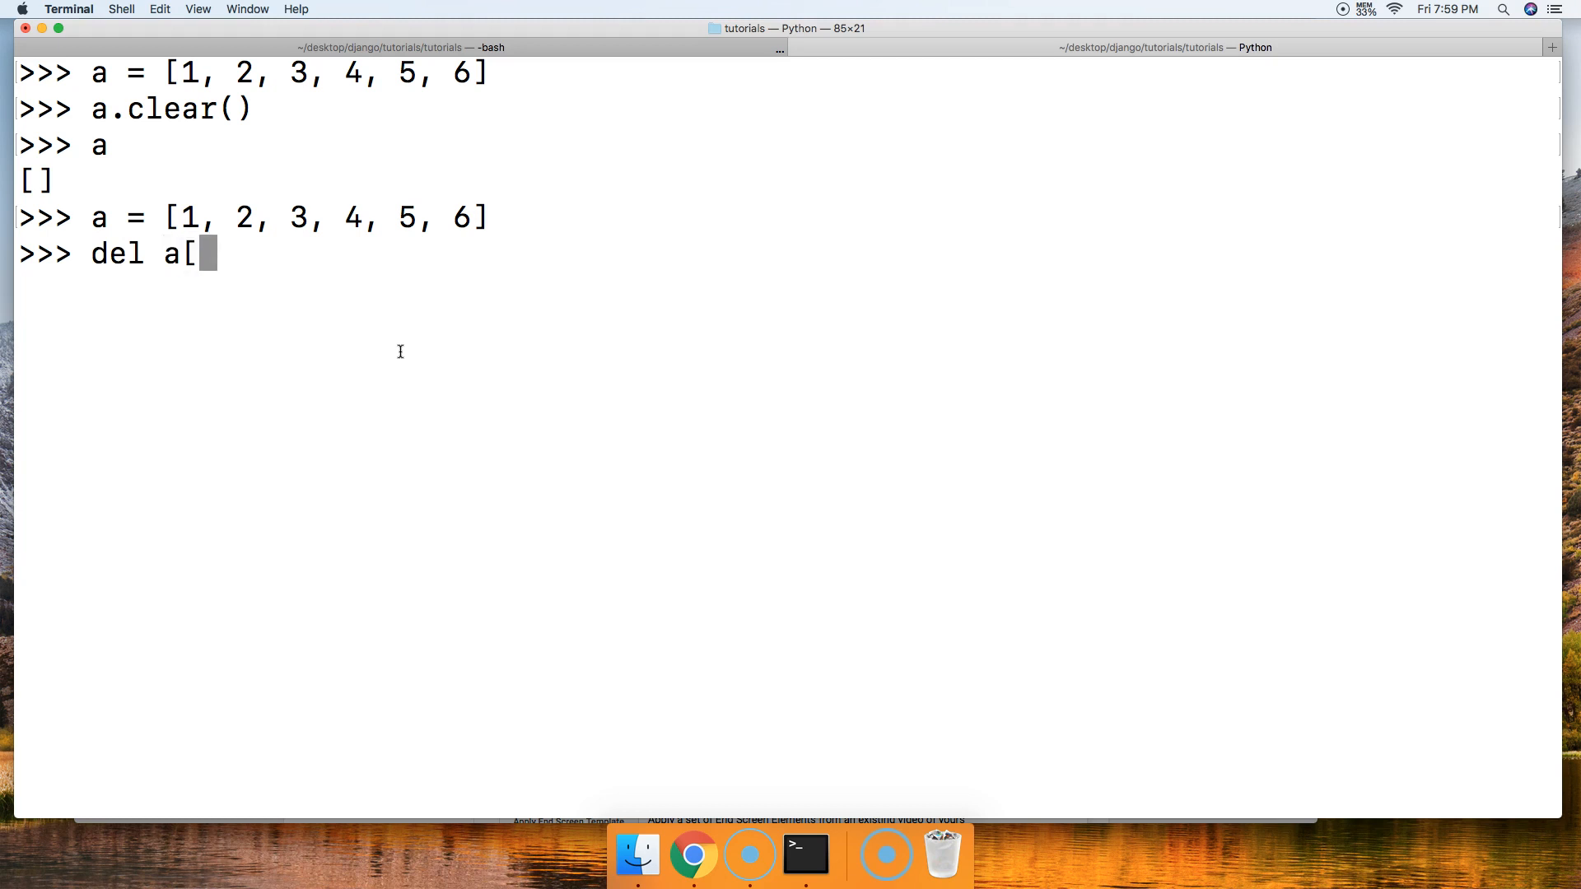
{"action": "type", "text": ":"}
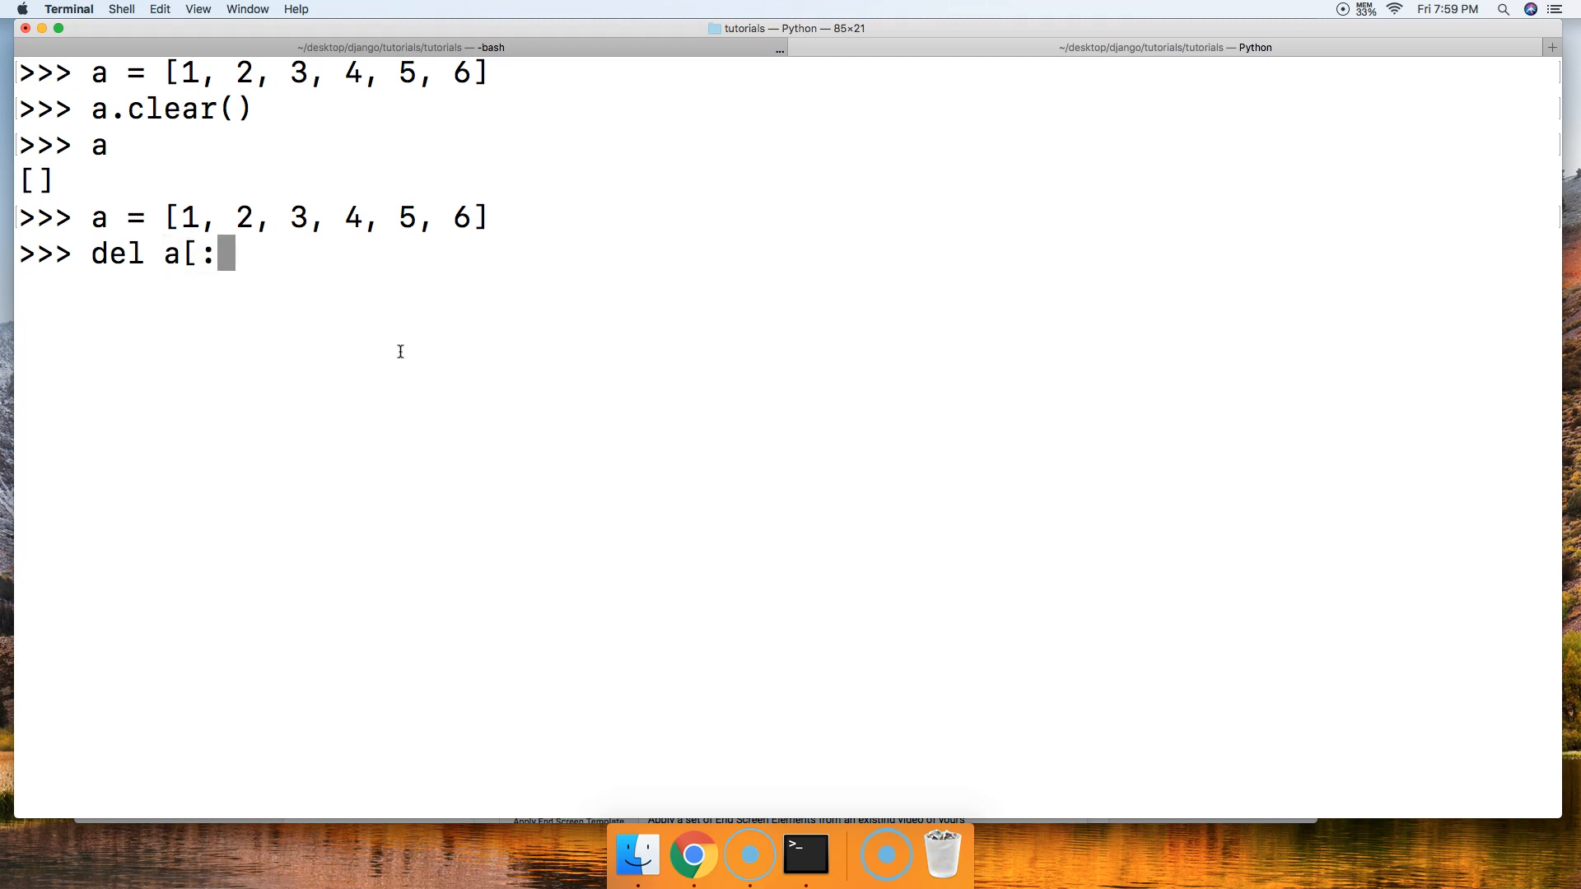
{"action": "key", "text": "enter"}
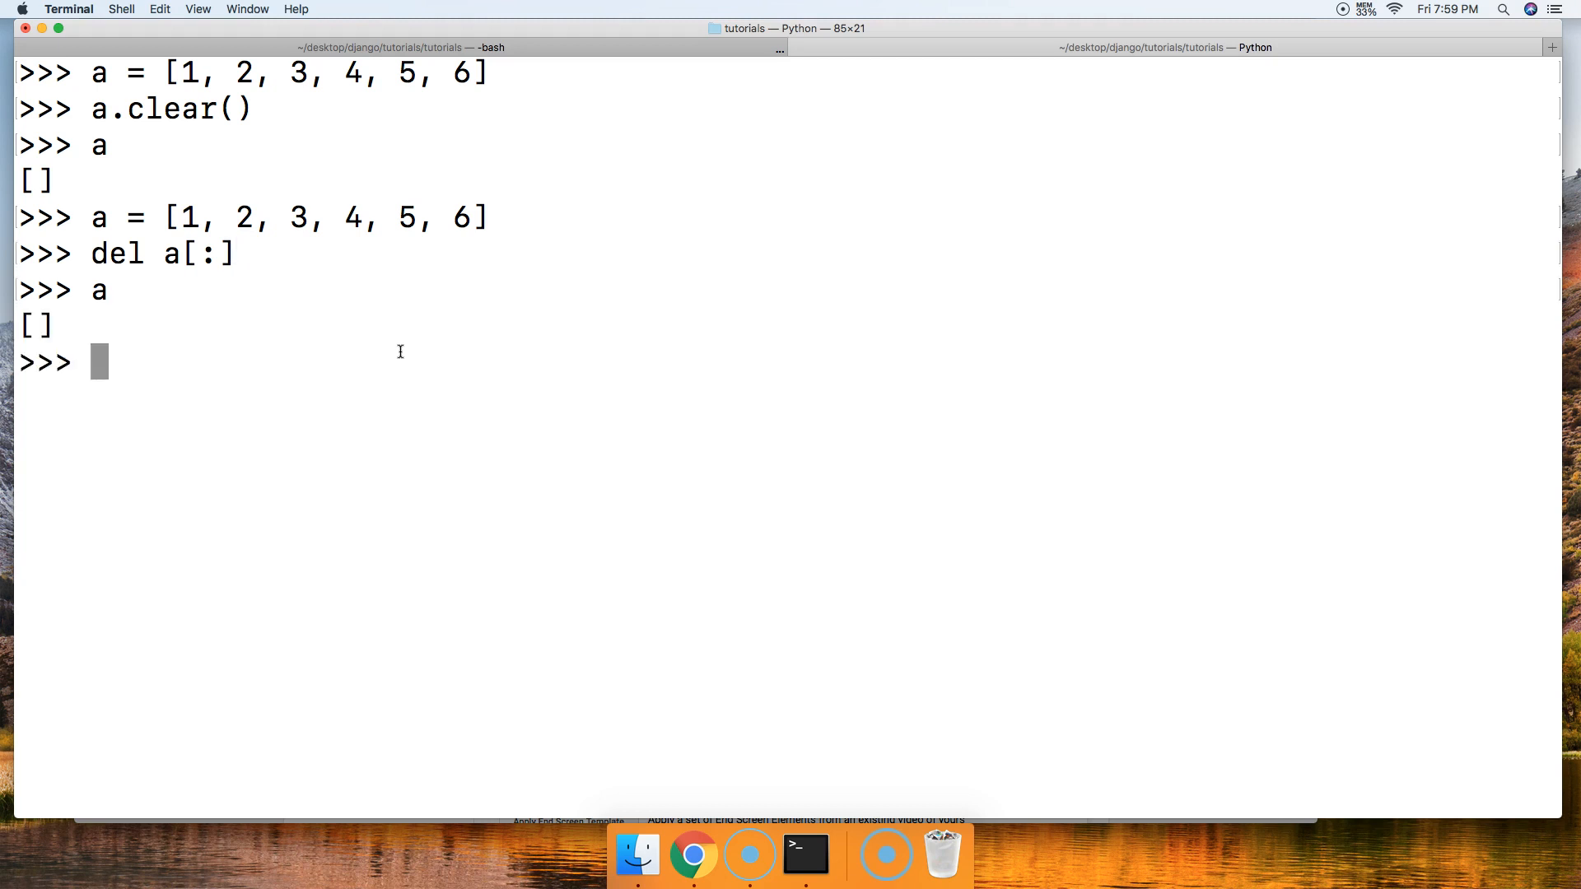